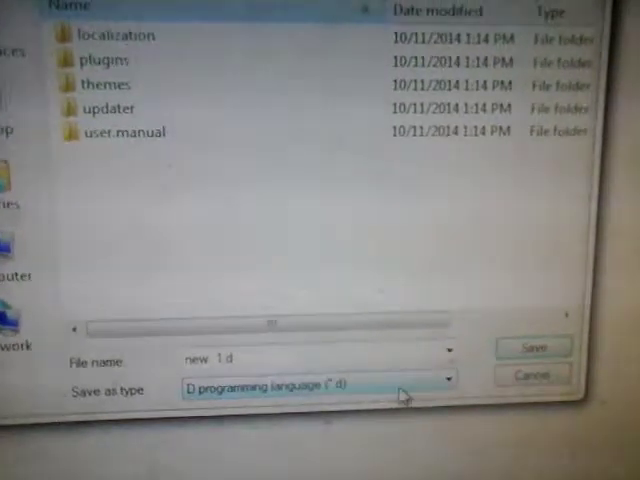
Step: Open the 'Save as type' file-type list in the Save As dialog
click(447, 379)
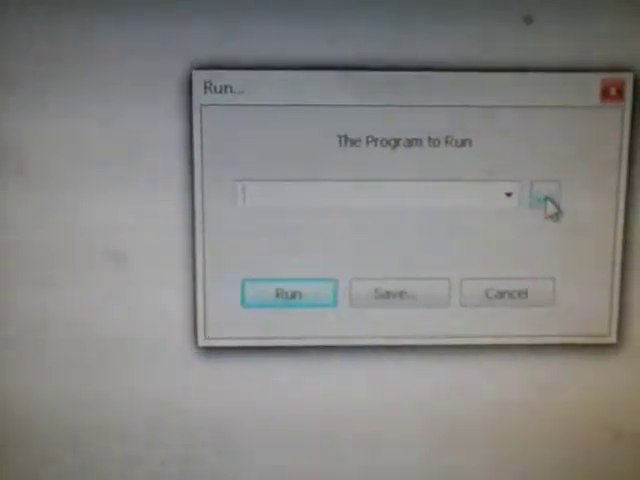
Step: Browse from the Run dialog into the Python34 folder and select Lib
click(547, 195)
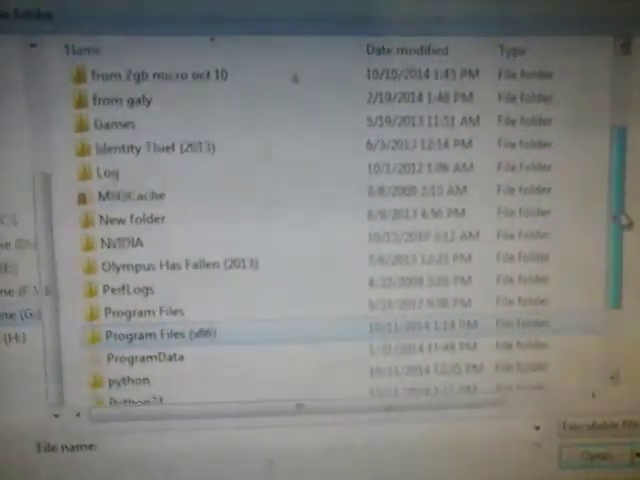
scroll(down, 3)
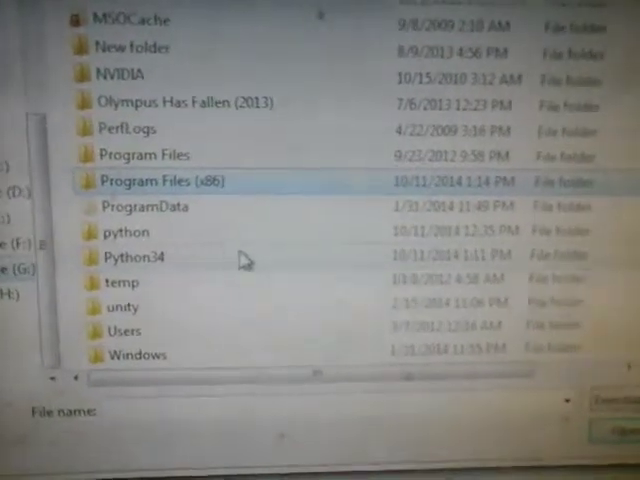
double_click(135, 257)
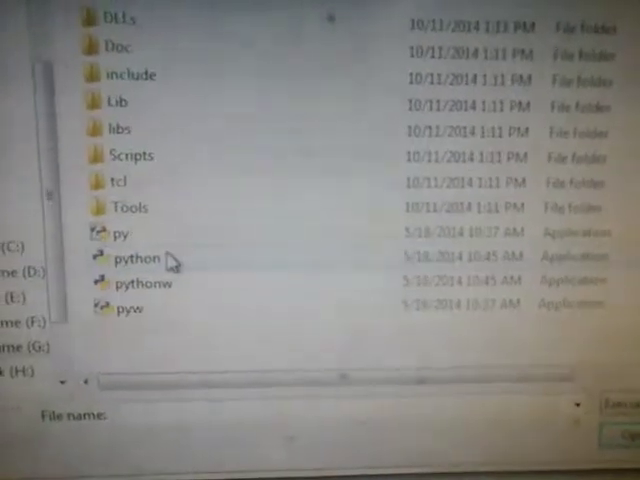
click(150, 128)
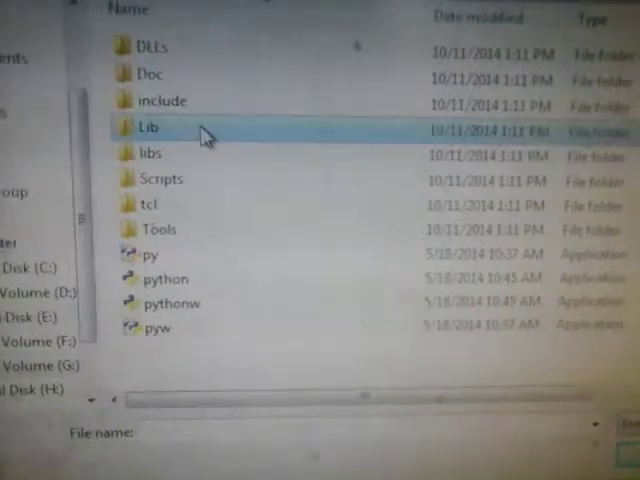
Step: Select G:\Python34\Lib\idlelib\idle.py as the program to run
double_click(148, 128)
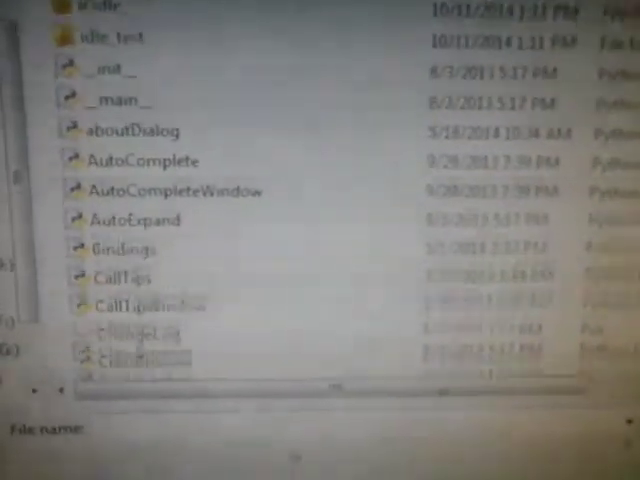
scroll(down, 3)
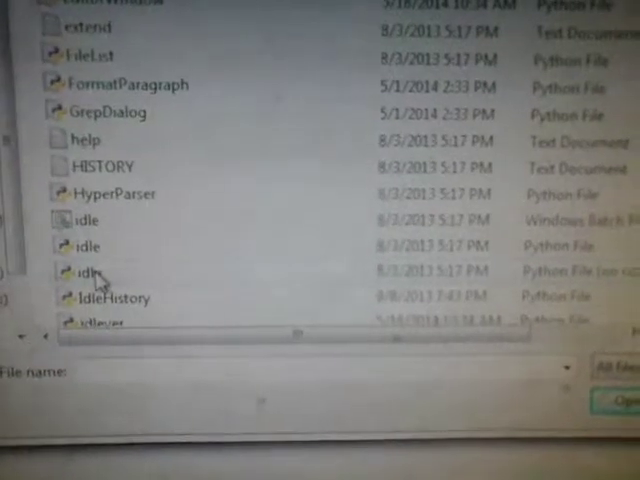
mouse_move(90, 283)
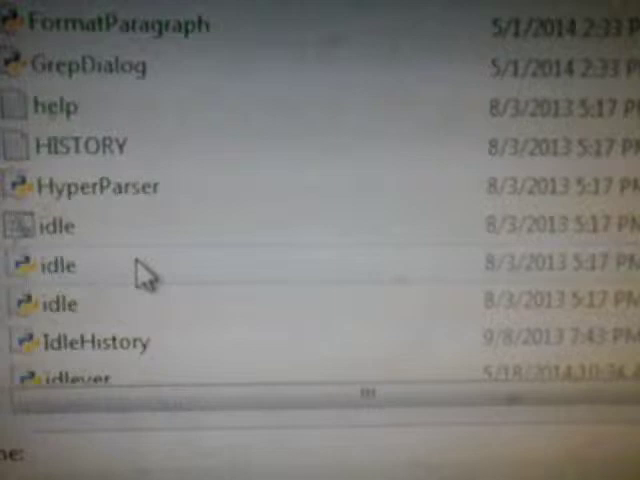
mouse_move(90, 270)
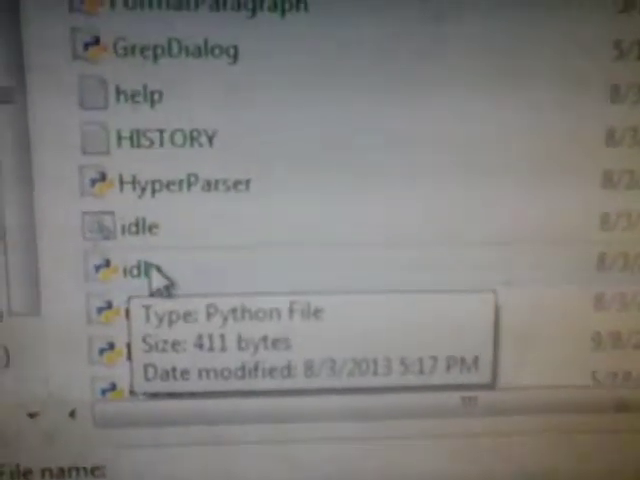
double_click(133, 271)
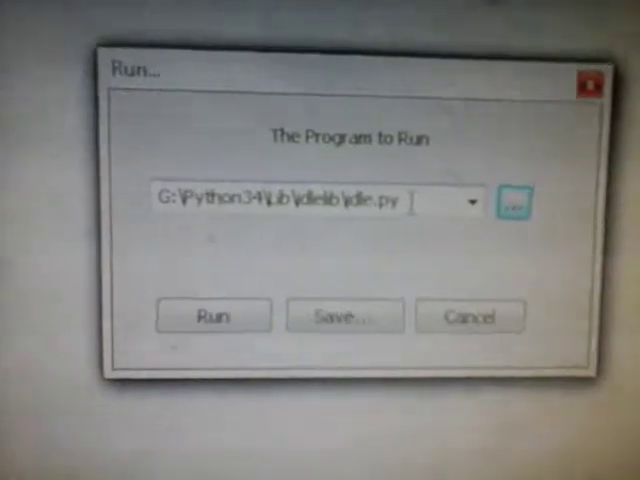